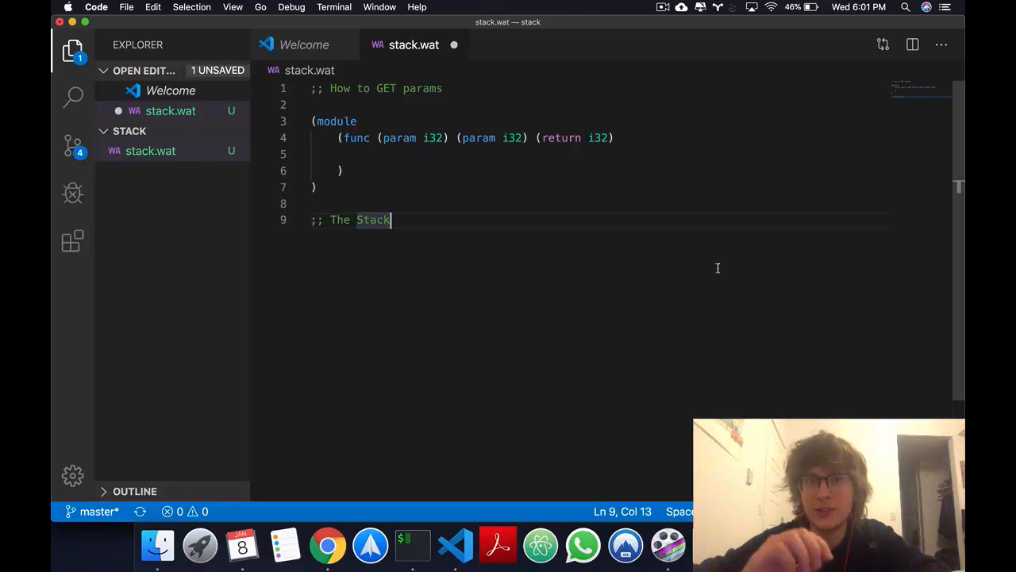
mouse_move(660, 275)
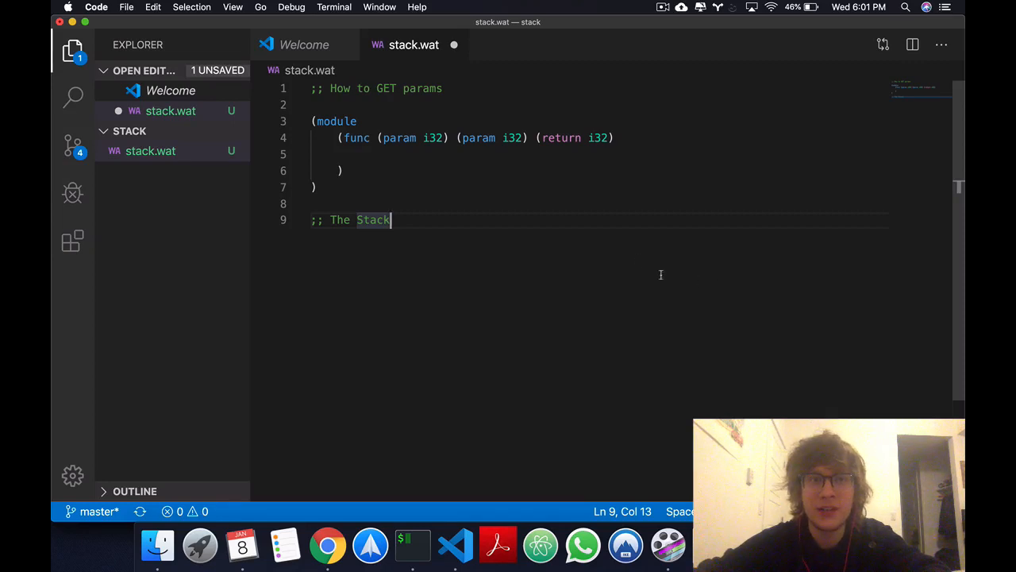
mouse_move(364, 195)
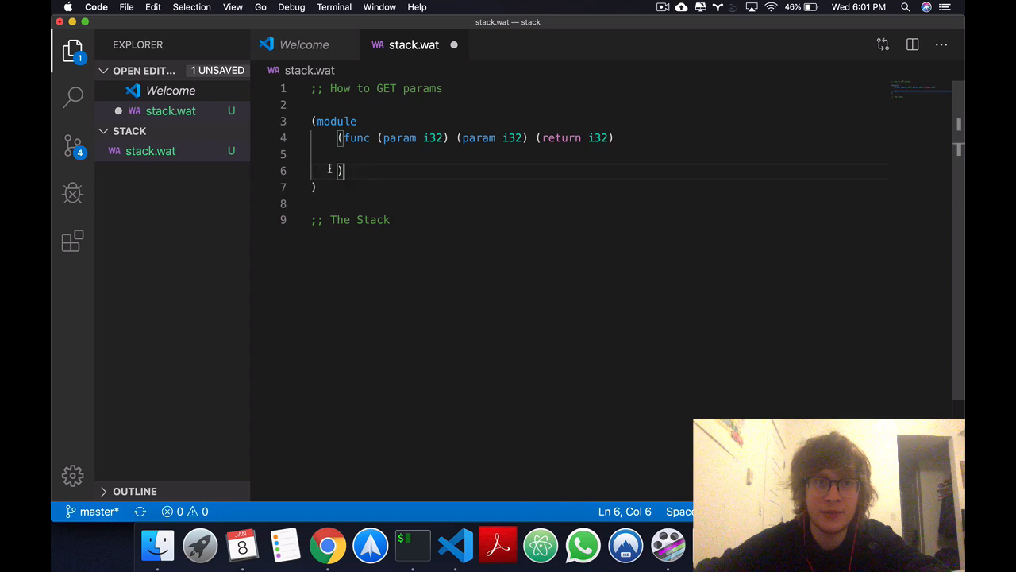
Name the second param $p1 so the signature reads (param i32) (param $p1 i32).
double_click(400, 138)
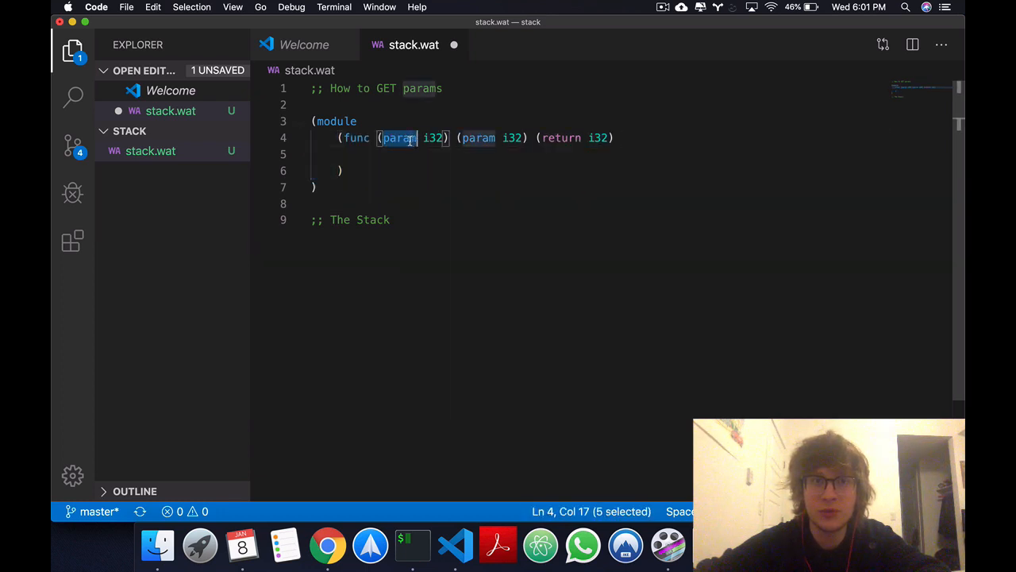
double_click(478, 138)
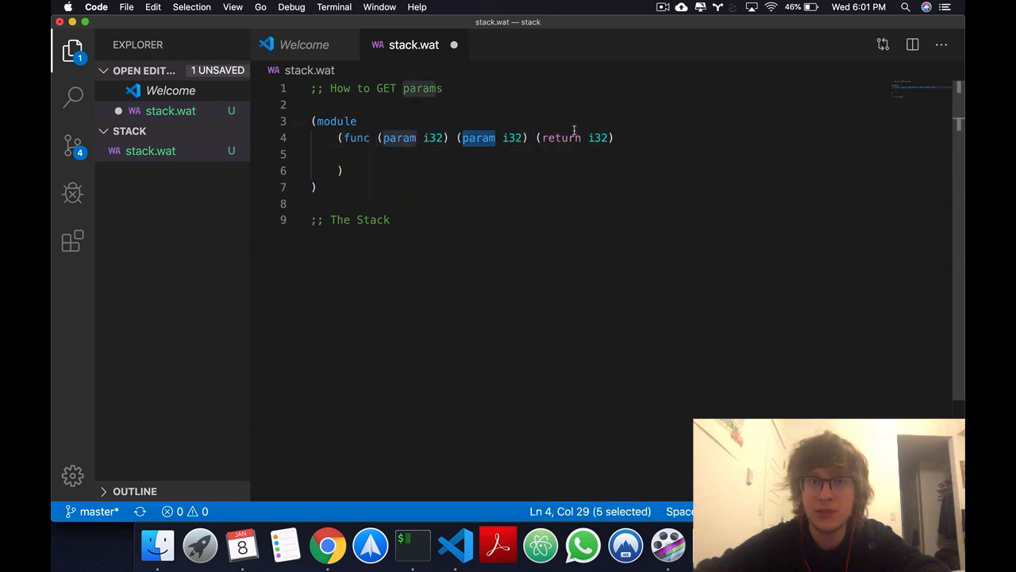
double_click(337, 120)
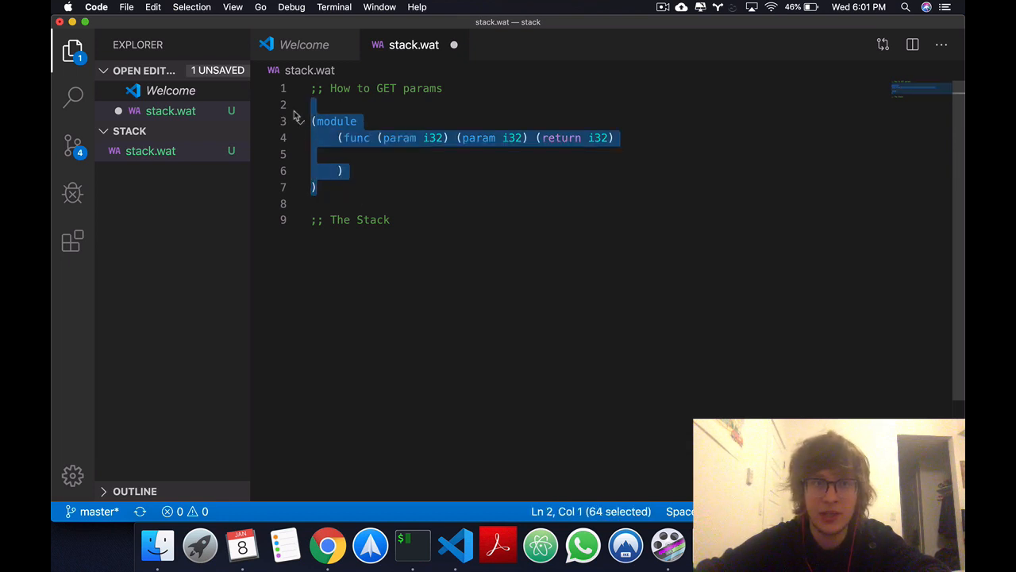
double_click(373, 220)
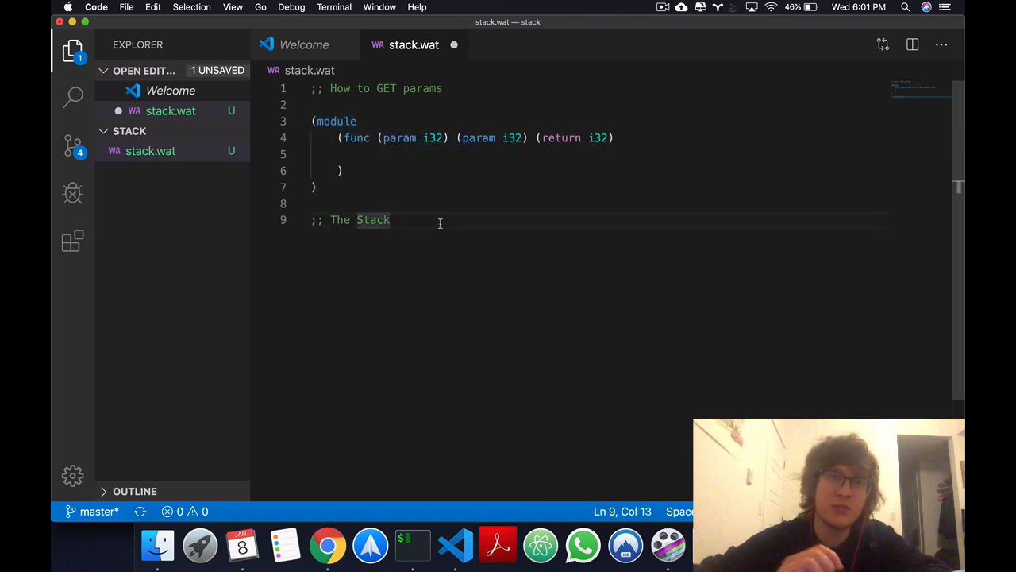
double_click(356, 137)
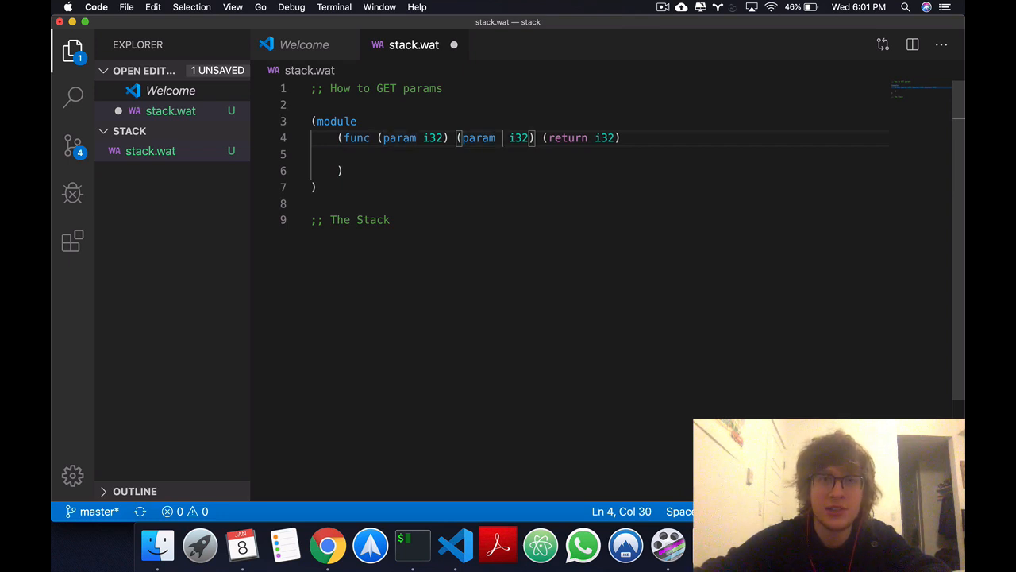
text($)
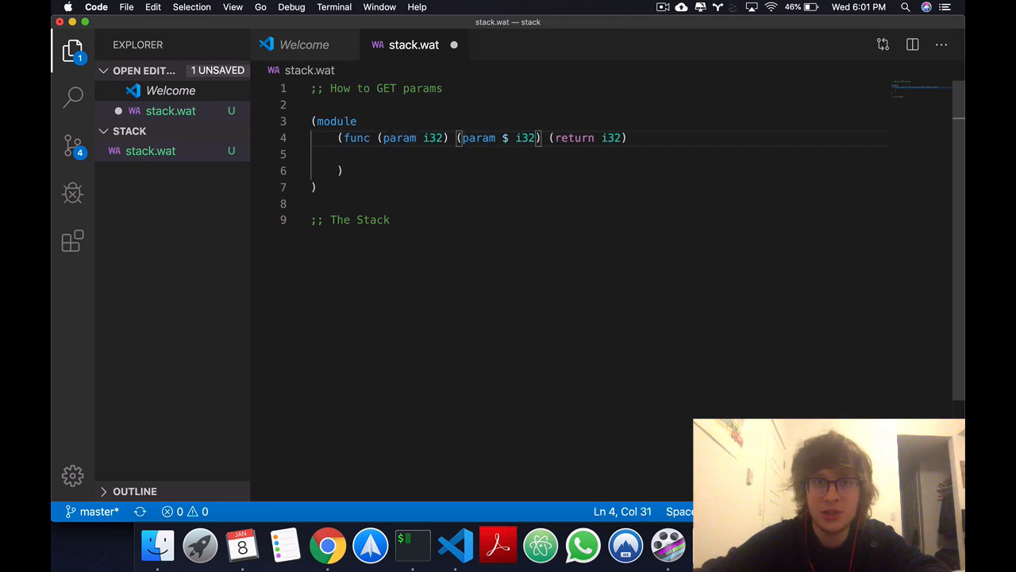
text(p1)
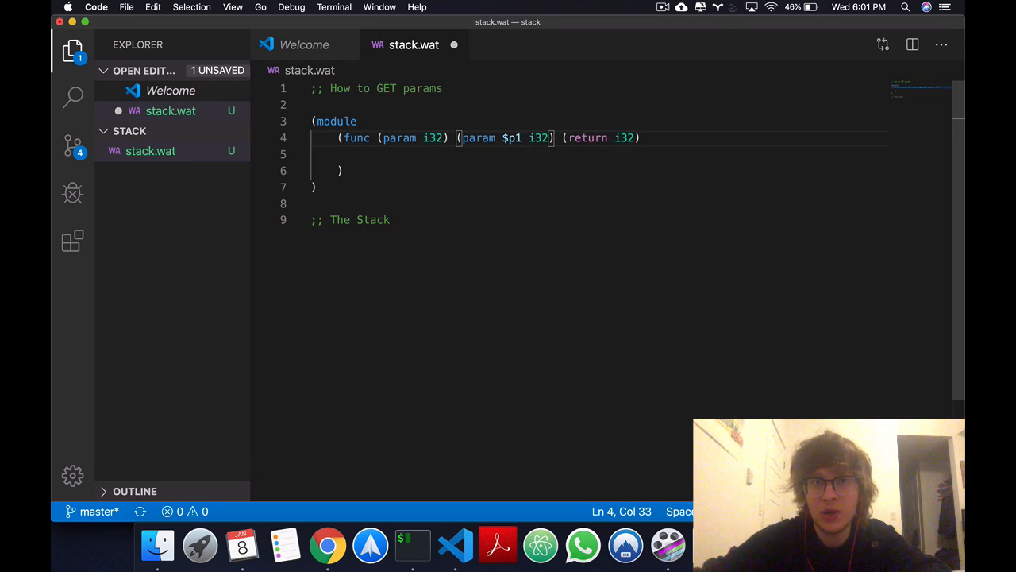
click(425, 137)
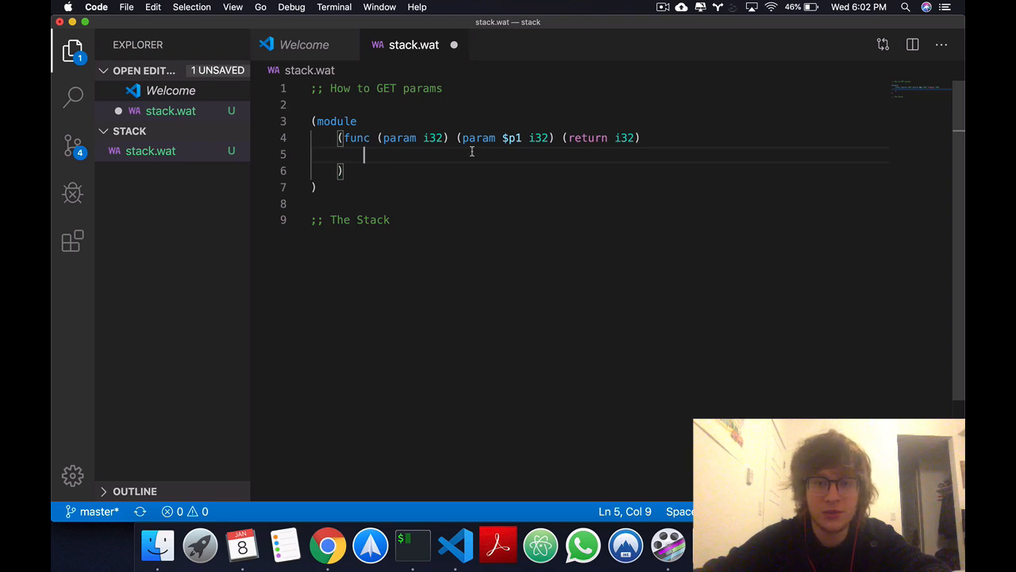
Write 'local.get 0' as the first body line and begin a second local.get line.
text(local.get)
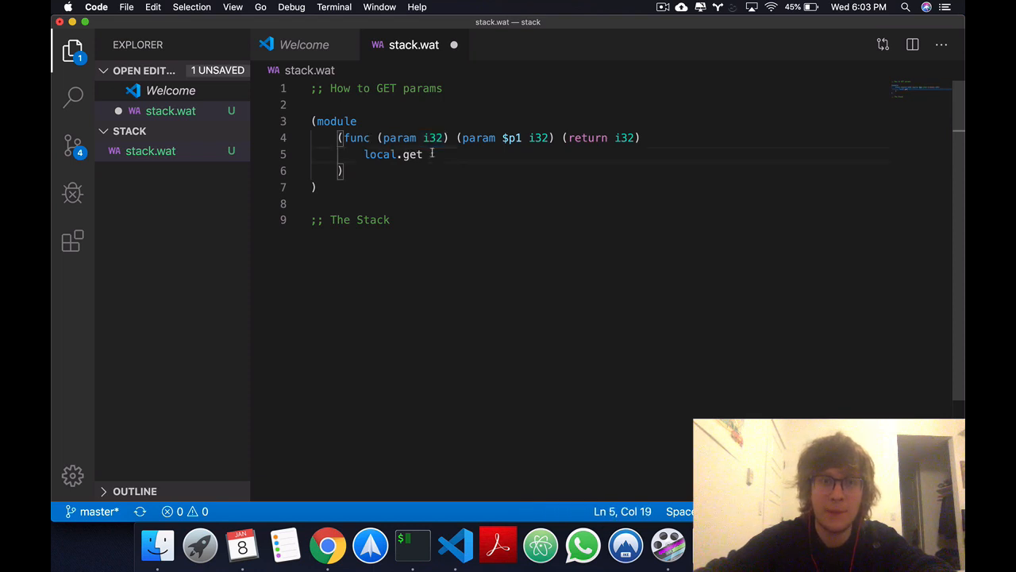
text(0)
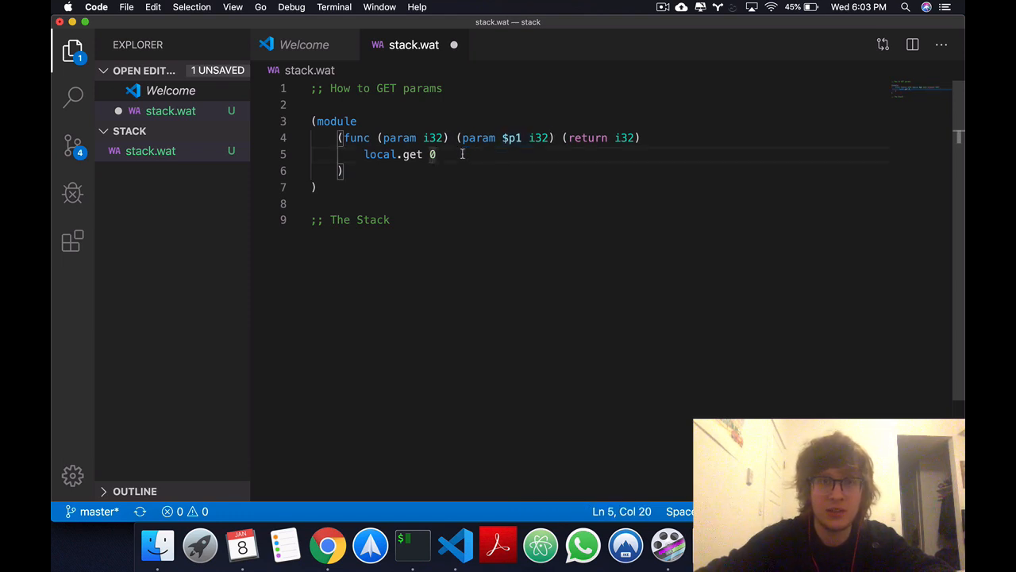
text(local.get $p)
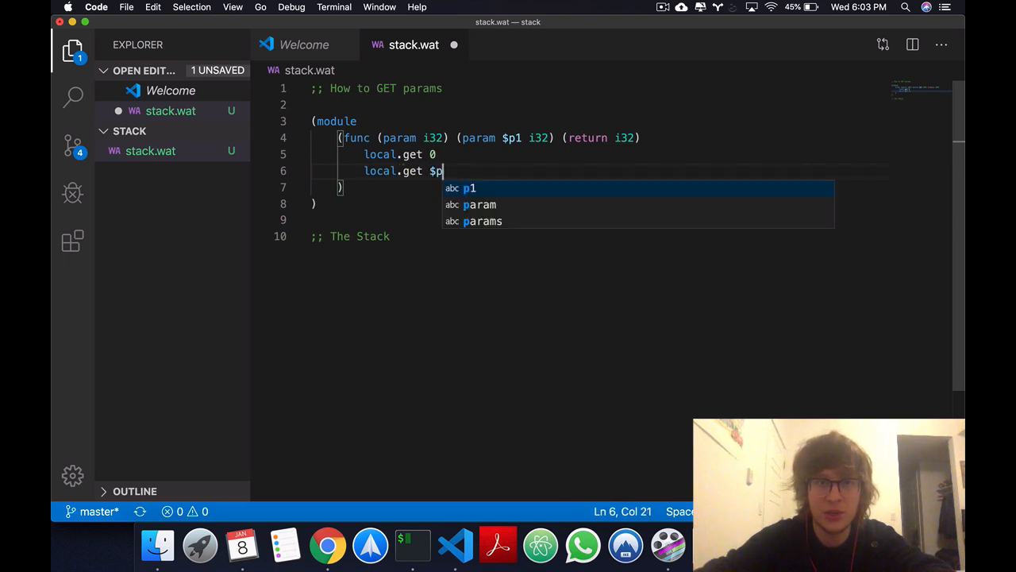
Complete the second body line as 'local.get $p1'.
text(1)
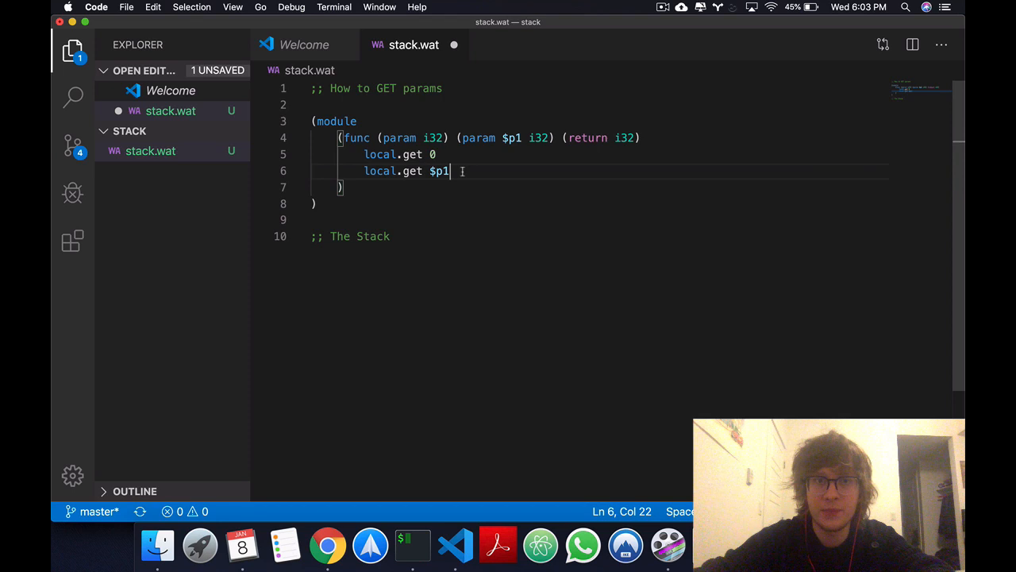
double_click(439, 170)
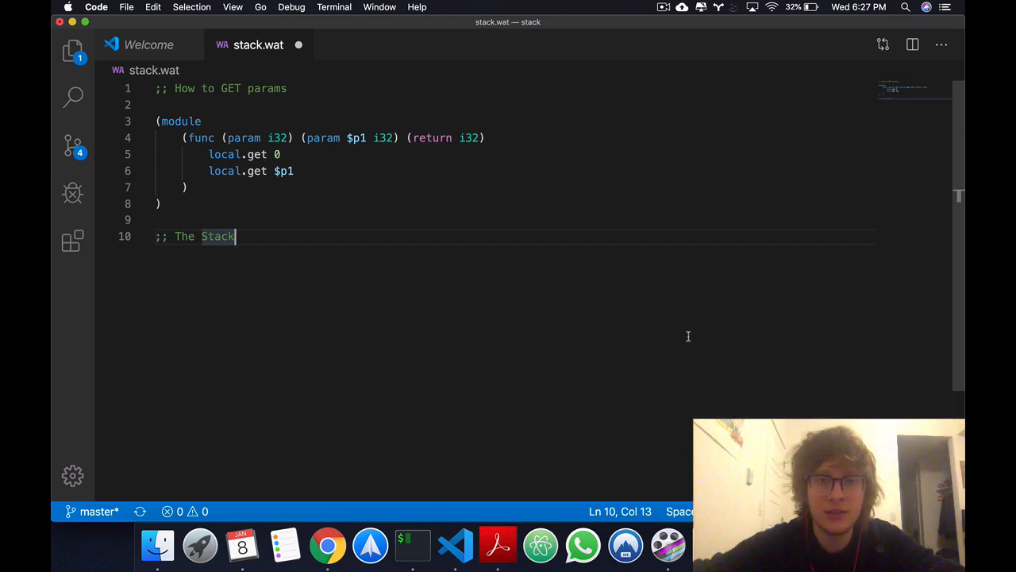
mouse_move(620, 27)
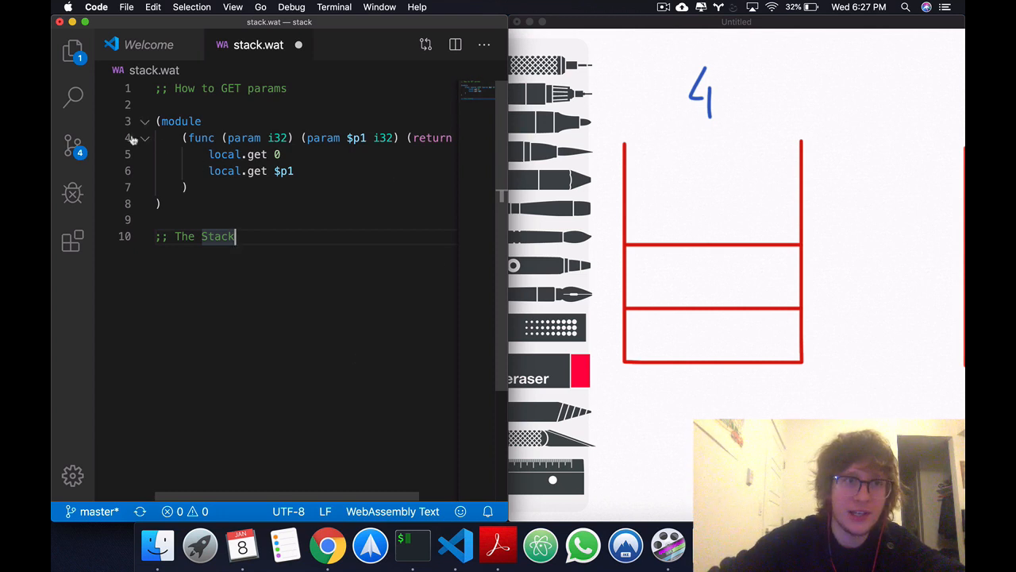
mouse_move(643, 272)
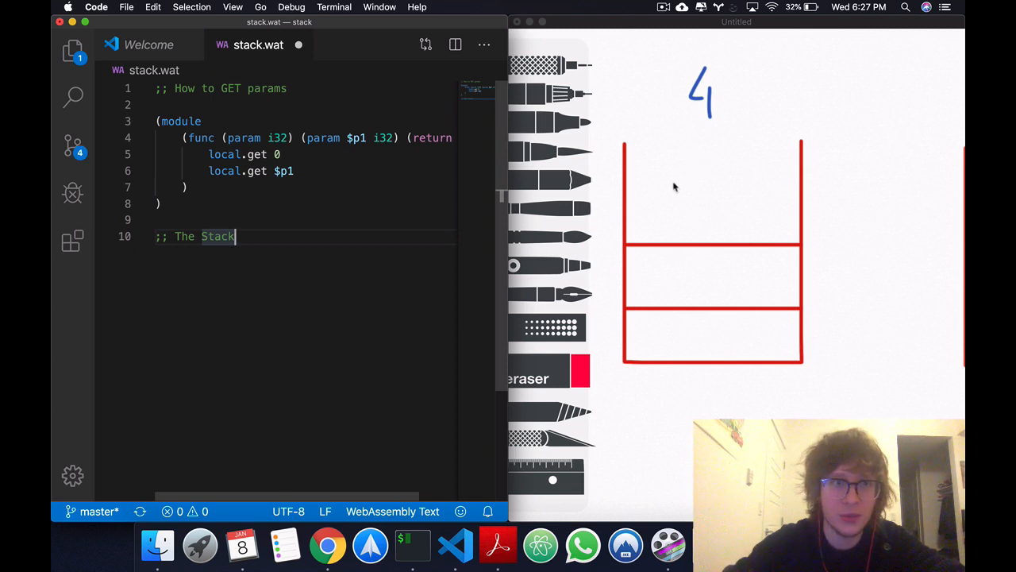
mouse_move(603, 191)
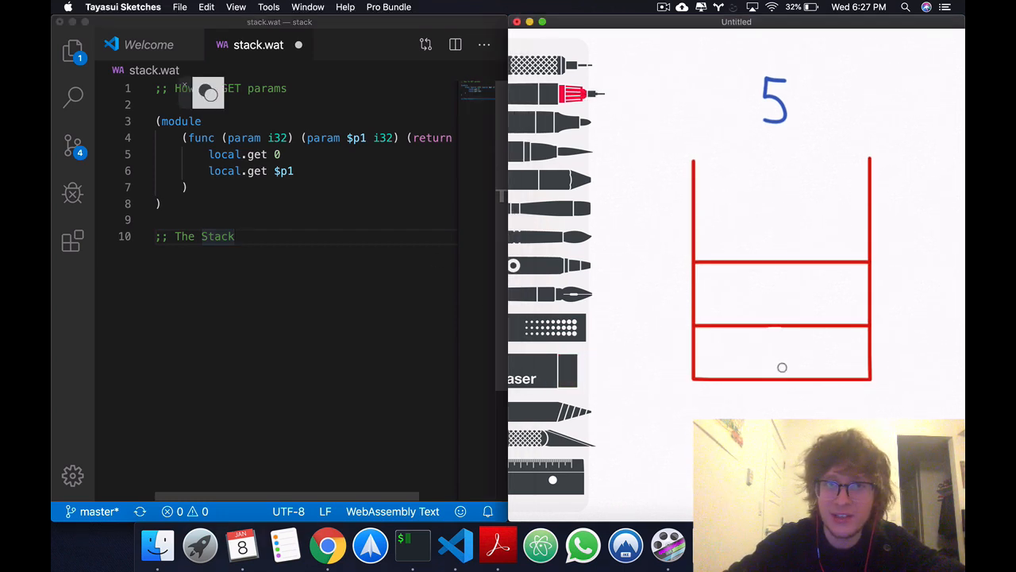
Write 0 in the bottom slot of stack diagram 6.
drag(774, 350, 790, 369)
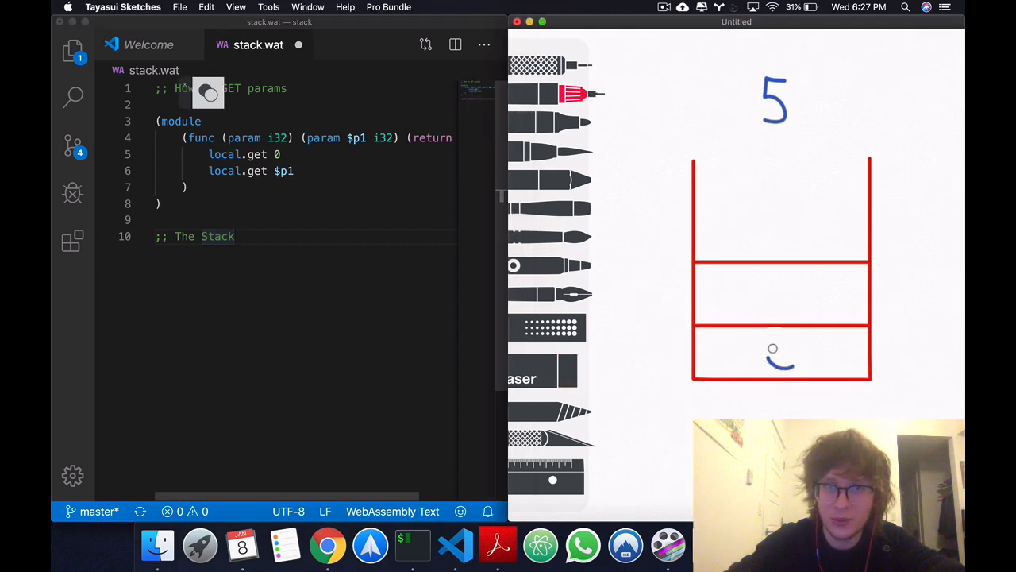
drag(774, 353, 786, 357)
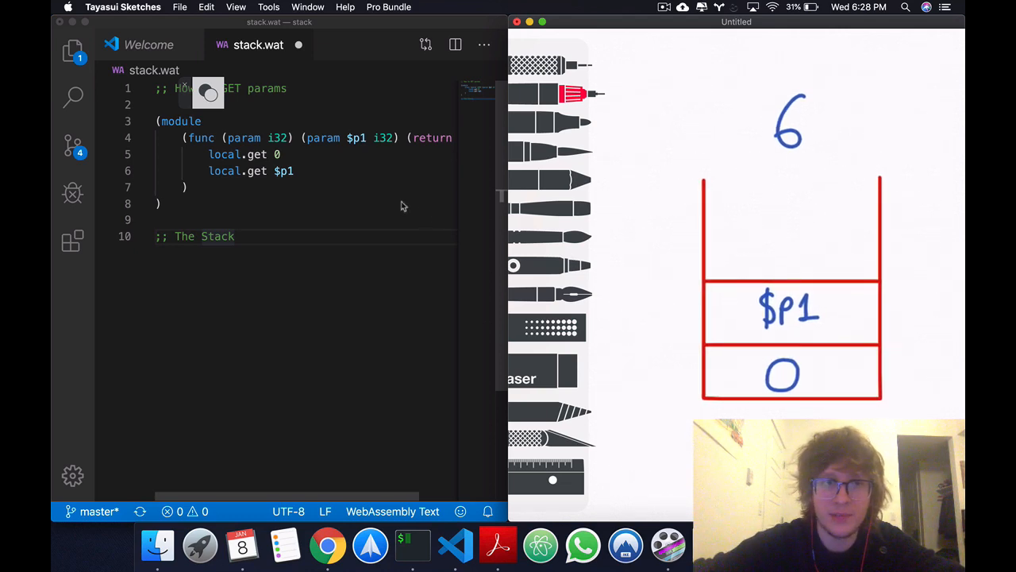
Add 'i32.add' as the third body line after the two local.get lines.
click(333, 170)
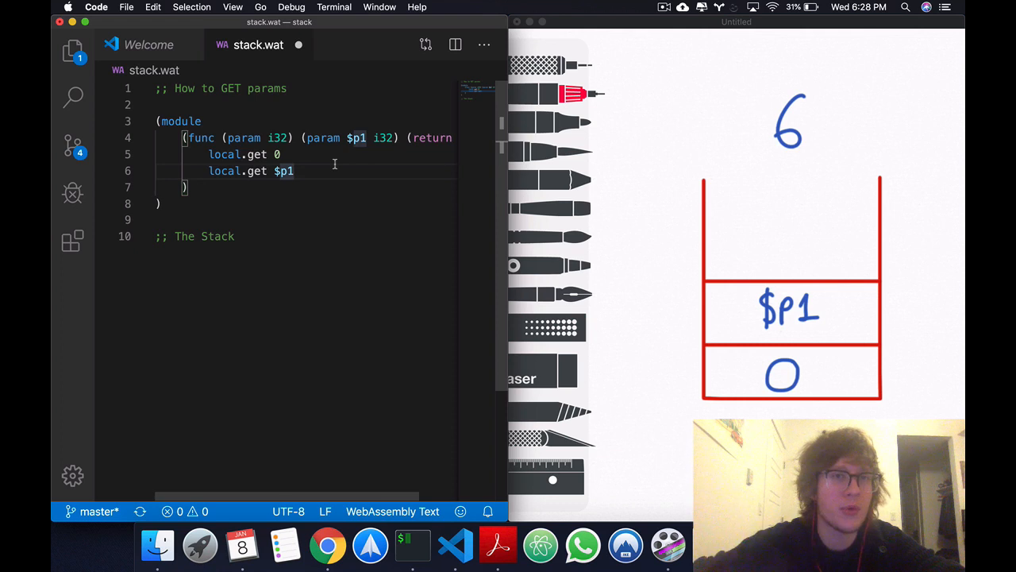
mouse_move(381, 141)
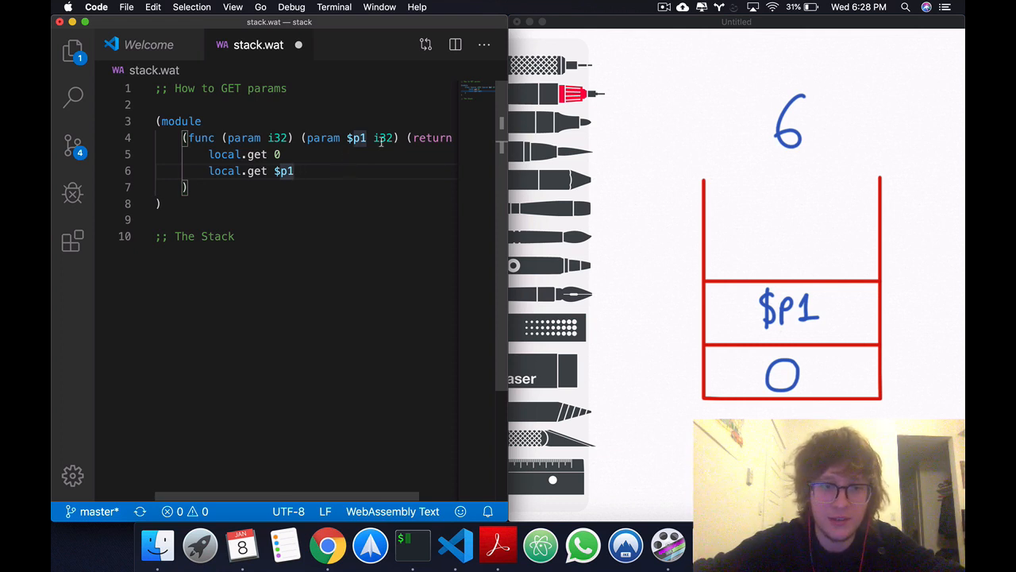
text(i32)
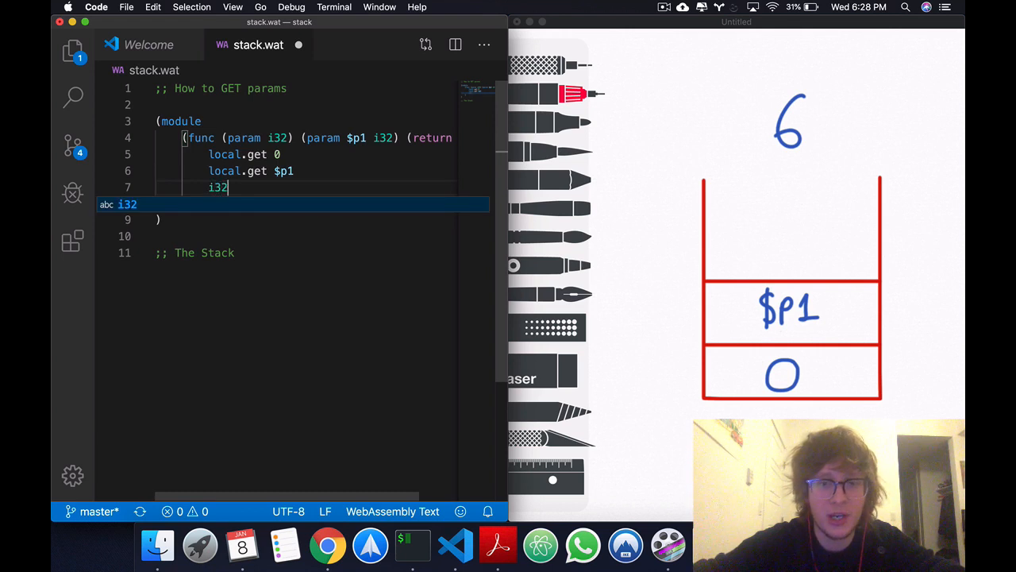
text(.add)
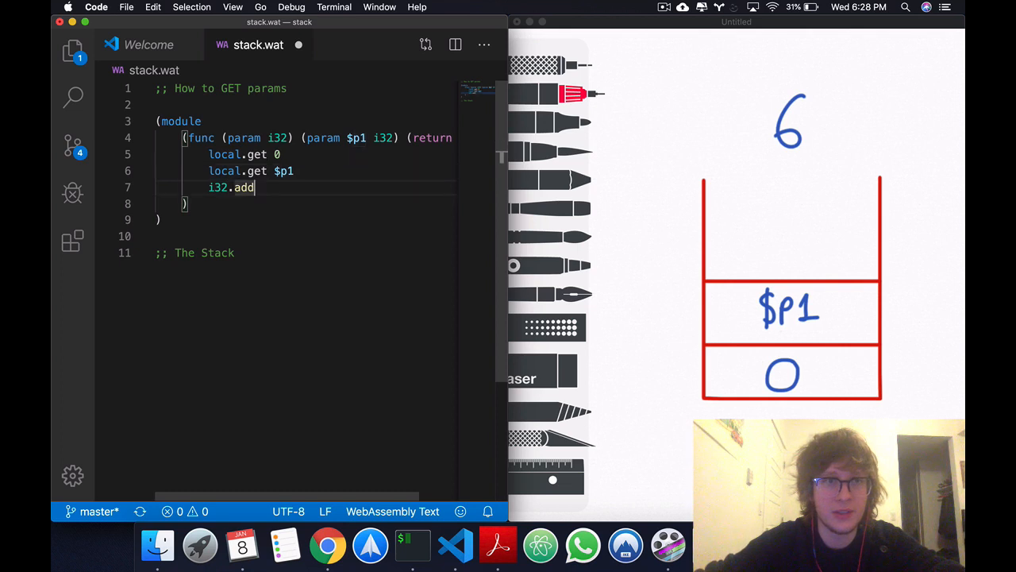
double_click(231, 188)
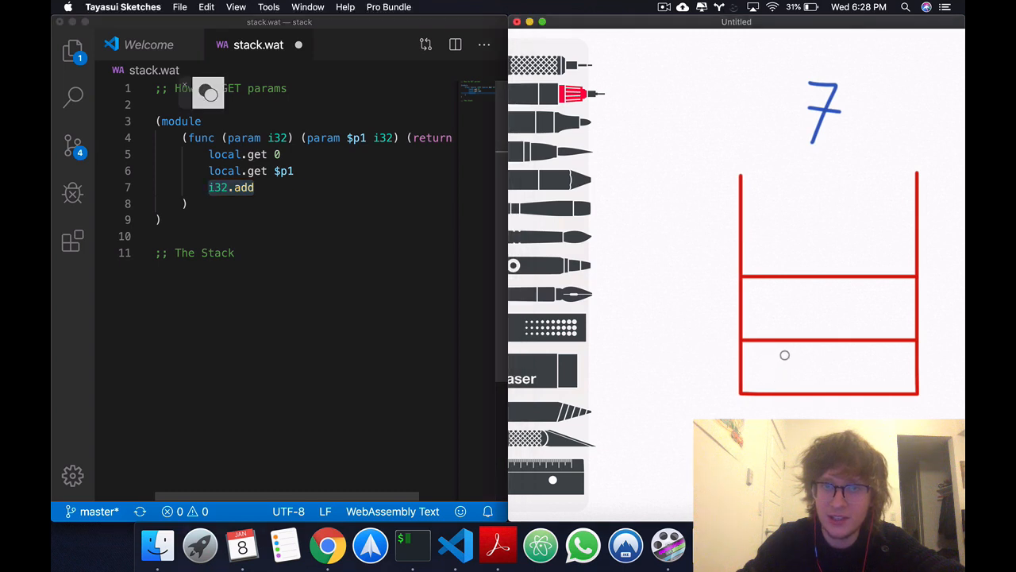
Write '$p1 + 0' in the bottom slot of stack diagram 7.
drag(774, 365, 793, 373)
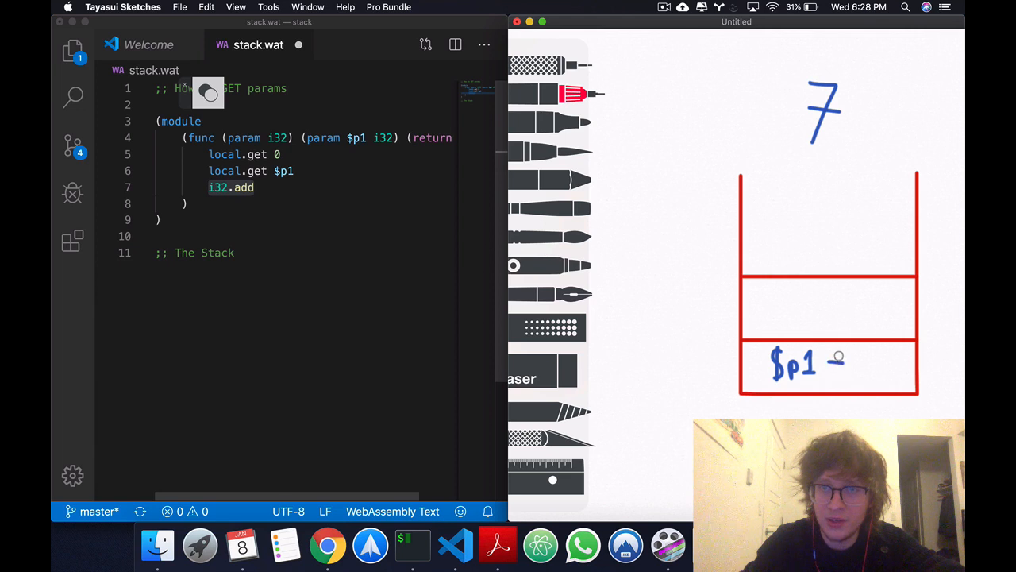
drag(826, 364, 869, 364)
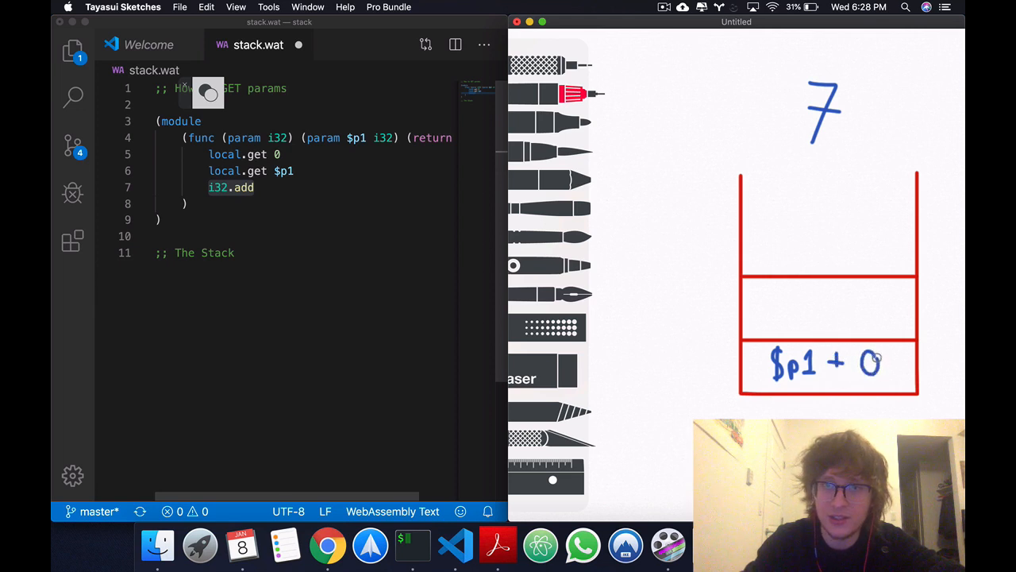